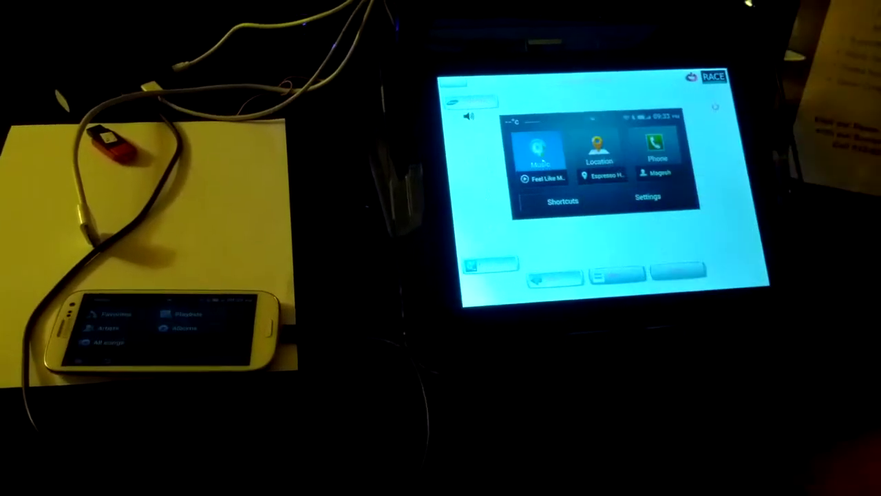
{"action": "left_click", "coordinate": [540, 152]}
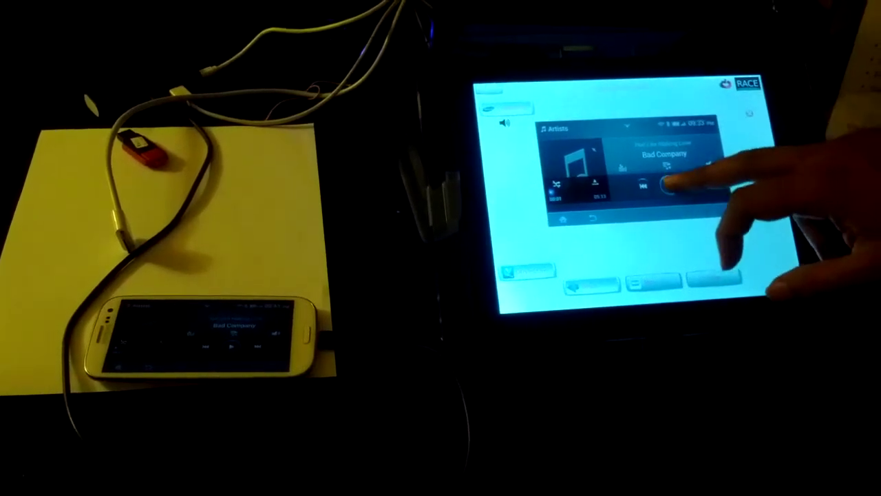